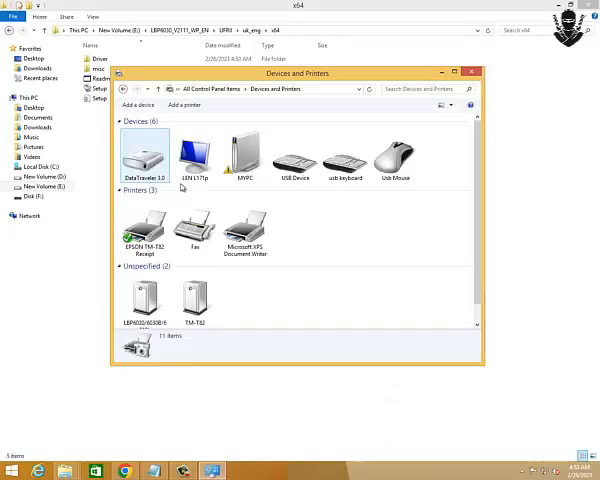
- Close Devices and Printers and run Setup from the UFRII x64 driver folder
{"action": "left_click", "coordinate": [474, 72]}
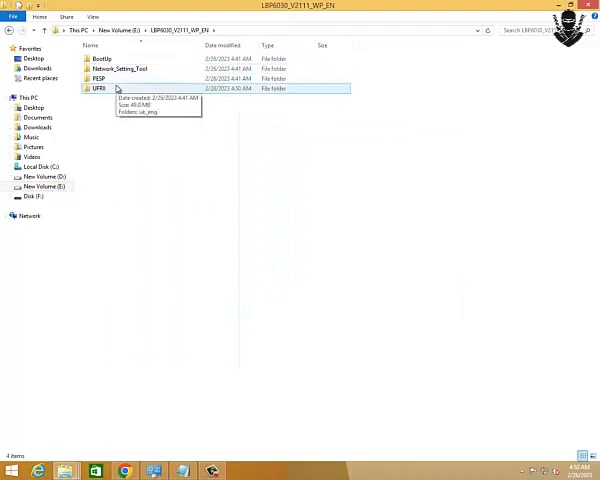
{"action": "double_click", "coordinate": [98, 88]}
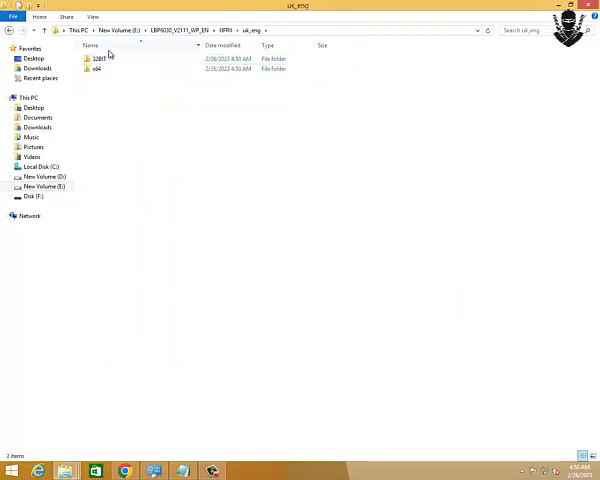
{"action": "double_click", "coordinate": [97, 68]}
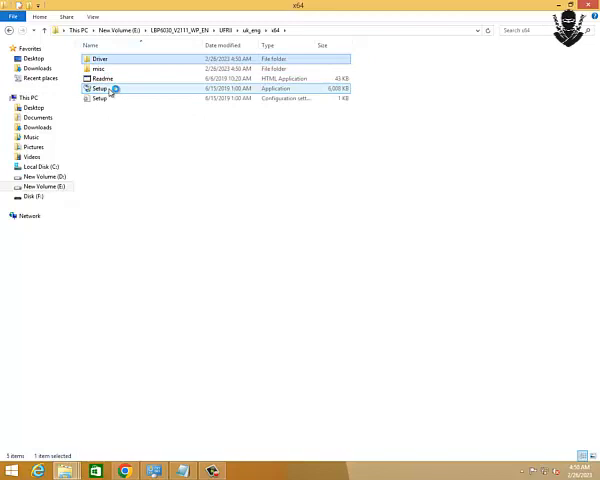
{"action": "double_click", "coordinate": [99, 88]}
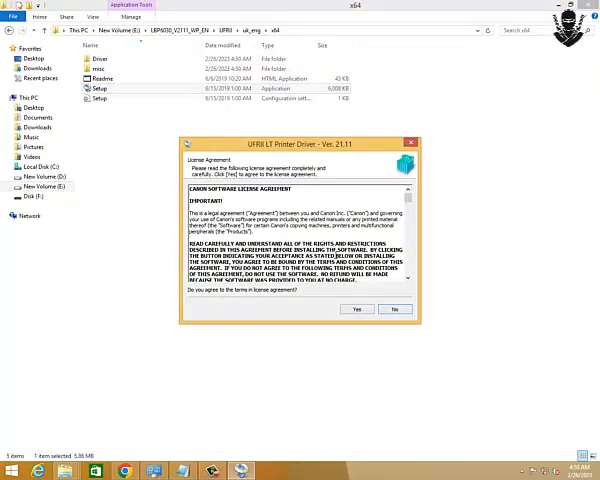
- Accept the UFRII LT license, choose USB Connection, and confirm continuing the install
{"action": "left_click", "coordinate": [356, 309]}
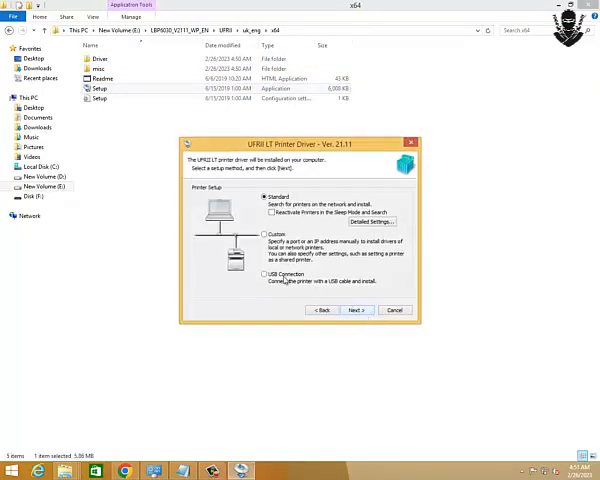
{"action": "left_click", "coordinate": [355, 310]}
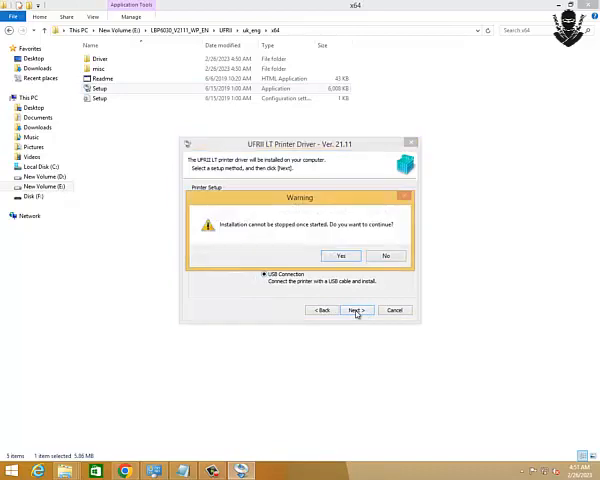
{"action": "left_click", "coordinate": [340, 255]}
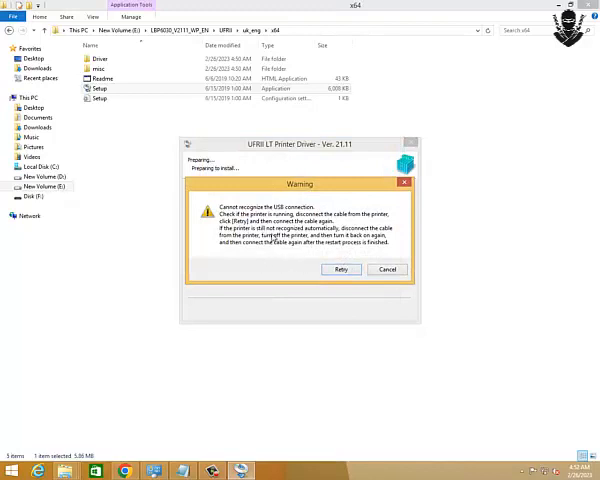
{"action": "mouse_move", "coordinate": [282, 263]}
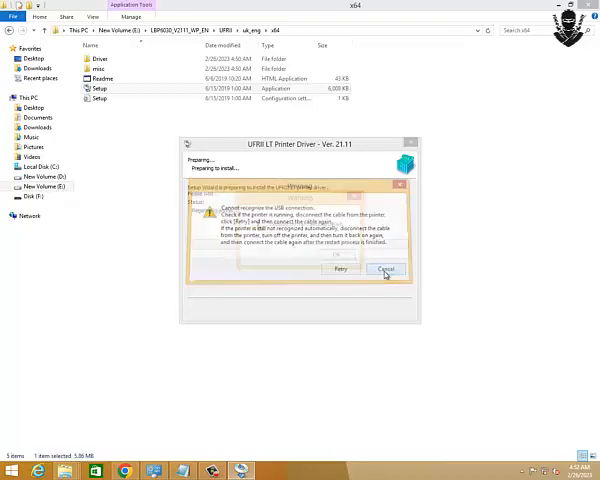
- Cancel at the USB-not-recognized warning and exit the interrupted UFRII LT setup
{"action": "left_click", "coordinate": [386, 269]}
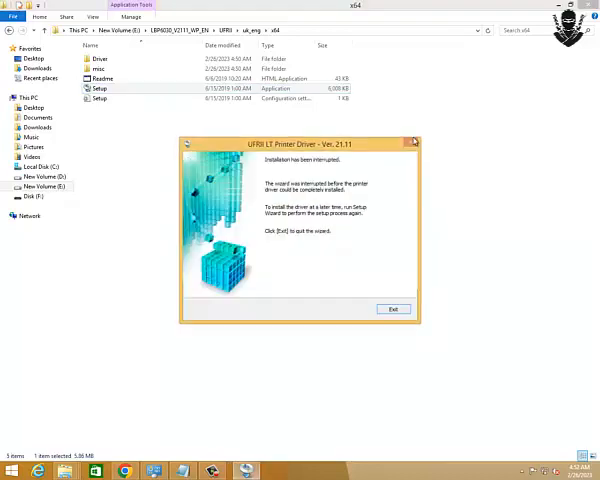
{"action": "left_click", "coordinate": [393, 308]}
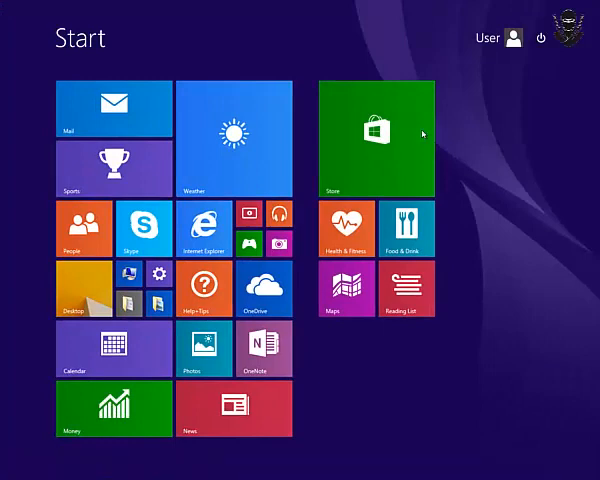
- Search for Control Panel and open Devices and Printers to add a printer
{"action": "type", "text": "Control Panel"}
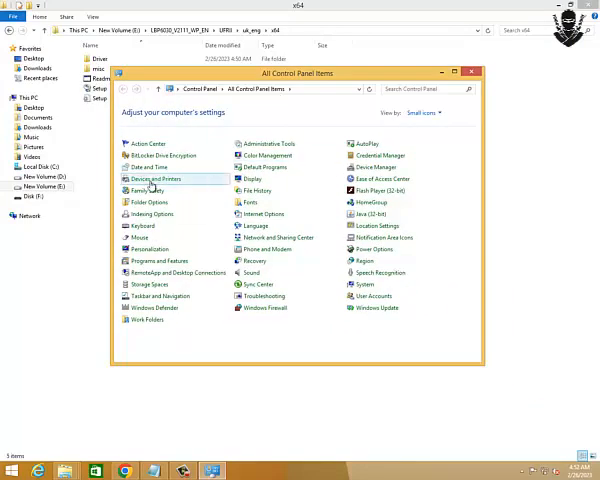
{"action": "left_click", "coordinate": [150, 179]}
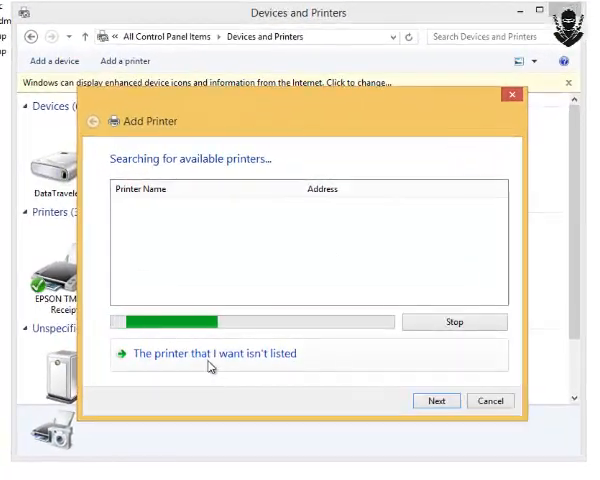
- Add a manually configured local printer on the USB002 virtual port
{"action": "left_click", "coordinate": [209, 353]}
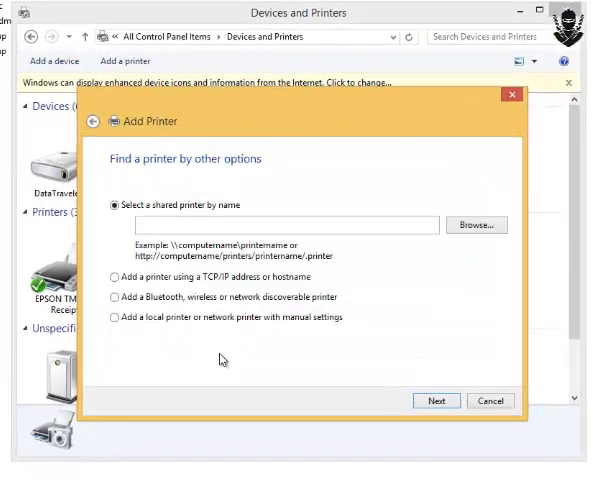
{"action": "mouse_move", "coordinate": [235, 273]}
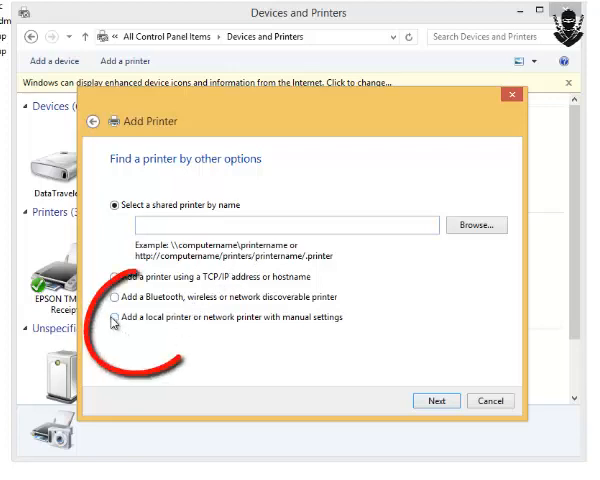
{"action": "left_click", "coordinate": [436, 400]}
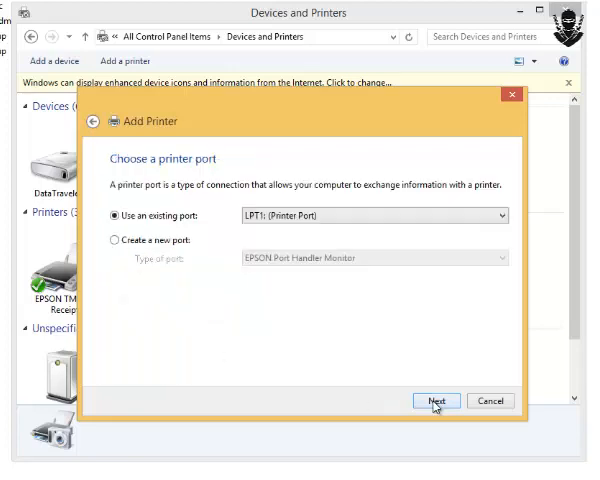
{"action": "left_click", "coordinate": [516, 215]}
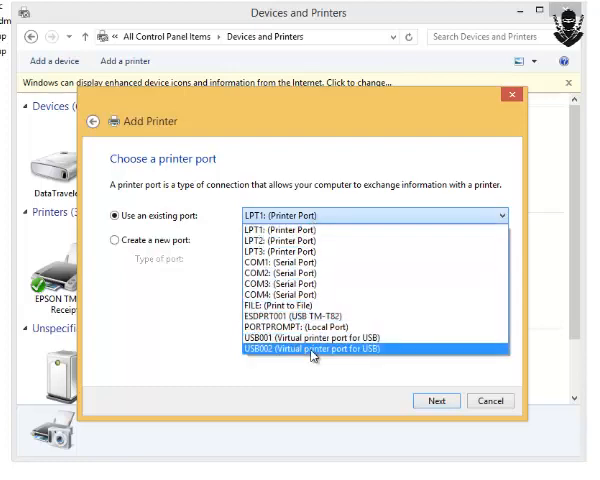
{"action": "left_click", "coordinate": [311, 349]}
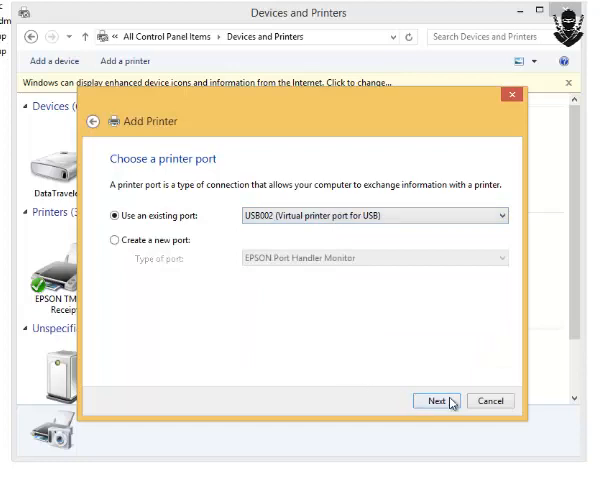
{"action": "left_click", "coordinate": [437, 400]}
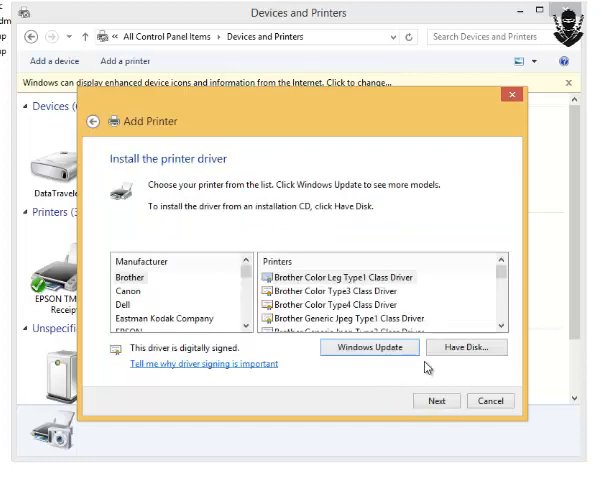
- Browse via Have Disk to E:\LBP6030_V2111_WP_EN\...\x64\Driver for the Canon driver
{"action": "left_click", "coordinate": [465, 347]}
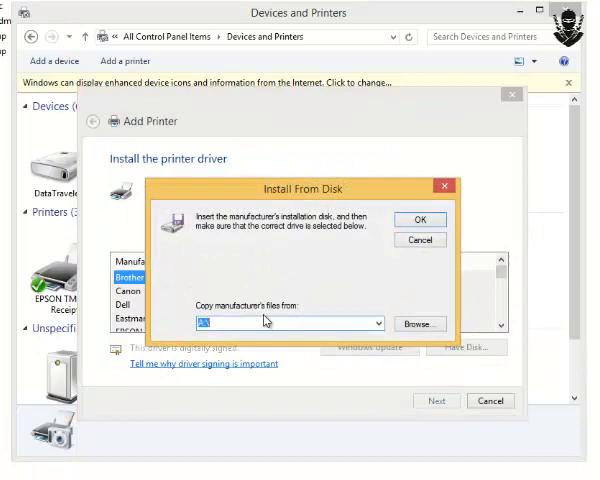
{"action": "left_click", "coordinate": [418, 323]}
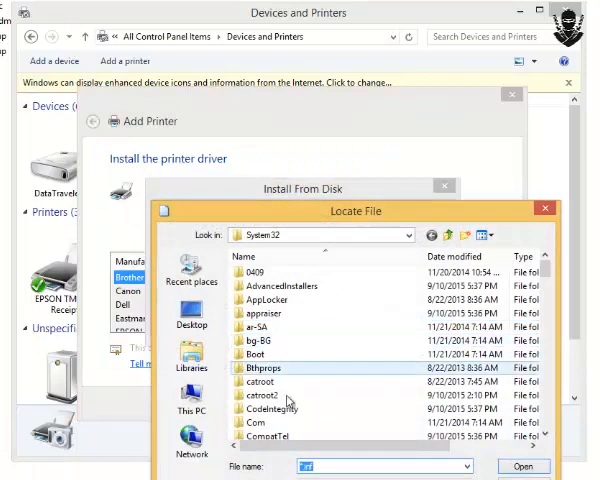
{"action": "left_click", "coordinate": [192, 398]}
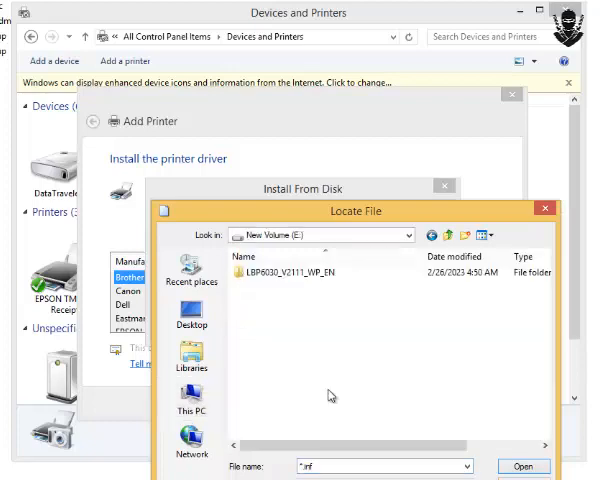
{"action": "double_click", "coordinate": [283, 273]}
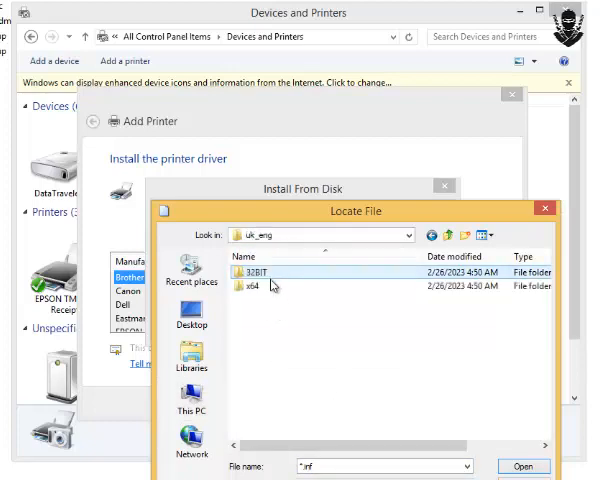
{"action": "double_click", "coordinate": [255, 290]}
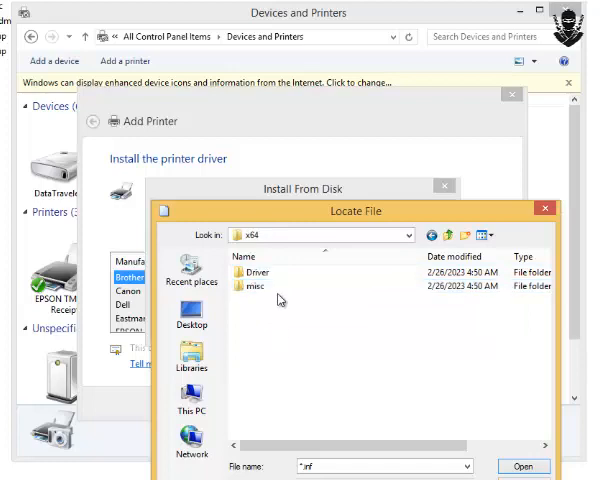
{"action": "double_click", "coordinate": [254, 272]}
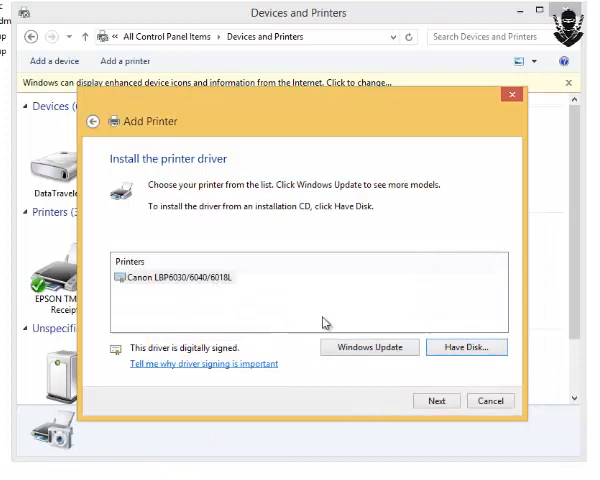
- Install the Canon LBP6030/6040/6018L driver with its default name and finish the wizard
{"action": "left_click", "coordinate": [435, 400]}
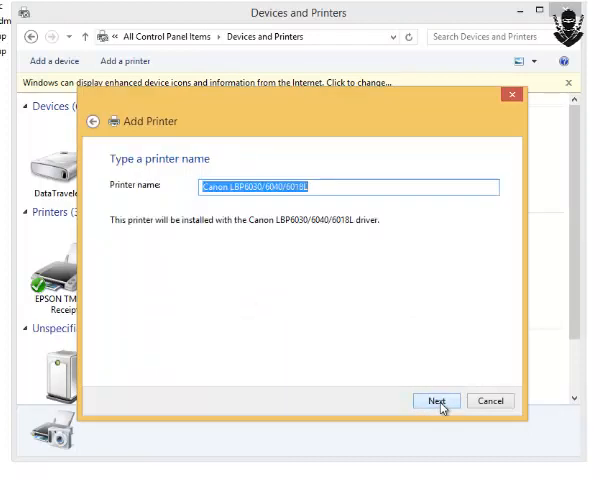
{"action": "left_click", "coordinate": [435, 400]}
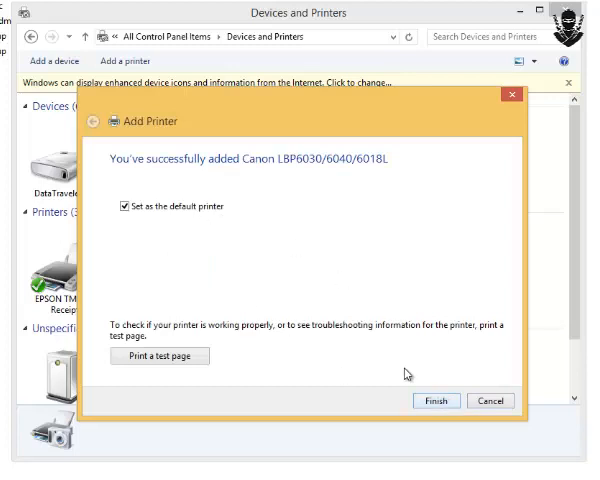
{"action": "left_click", "coordinate": [435, 400]}
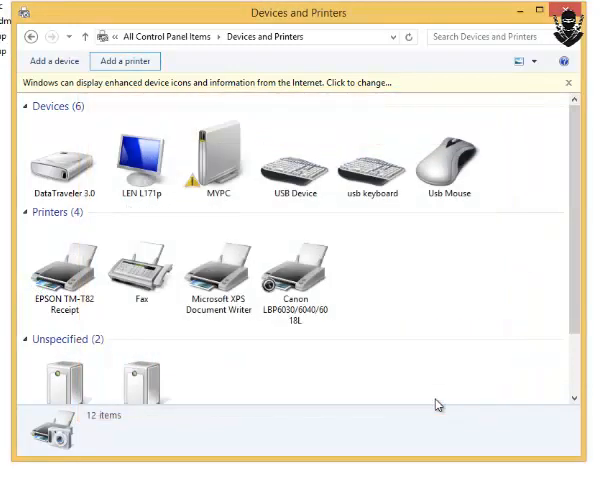
- Select the Canon LBP6030/6040/6018L icon and right-click it to view its options
{"action": "left_click", "coordinate": [295, 275]}
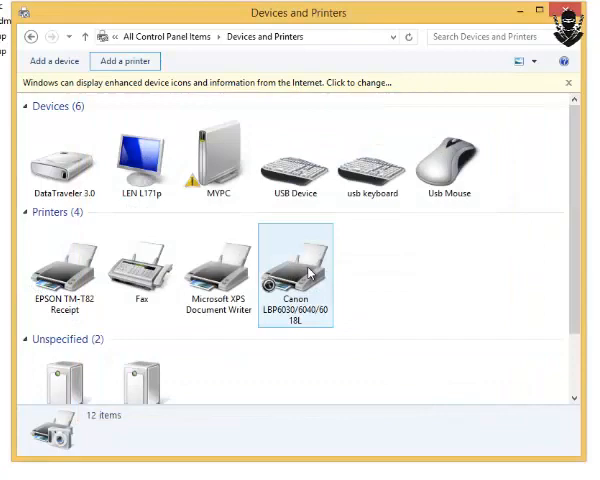
{"action": "right_click", "coordinate": [295, 275]}
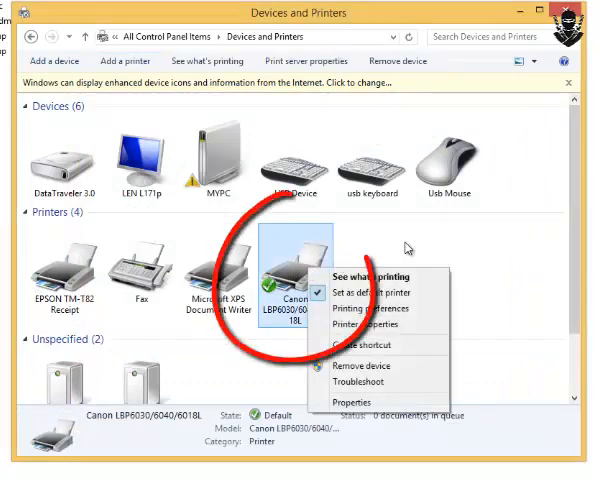